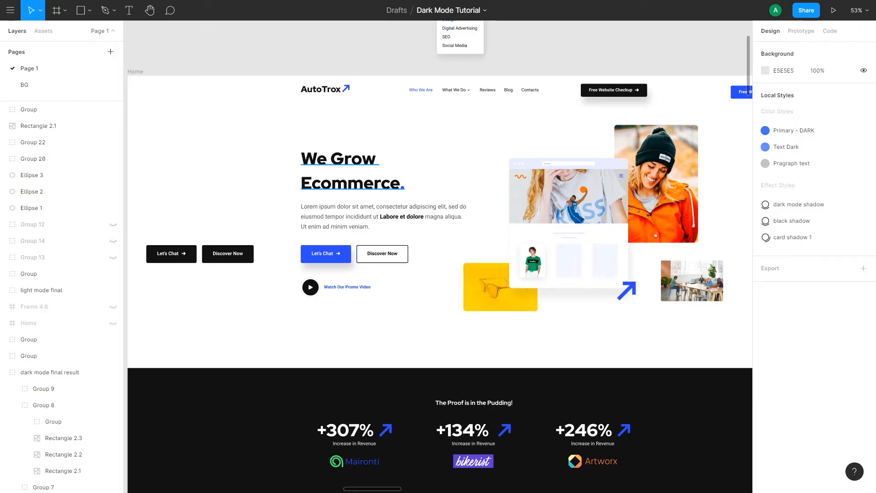
# Select the 'We Grow Ecommerce.' headline text layer on the landing page canvas
pyautogui.click(351, 170)
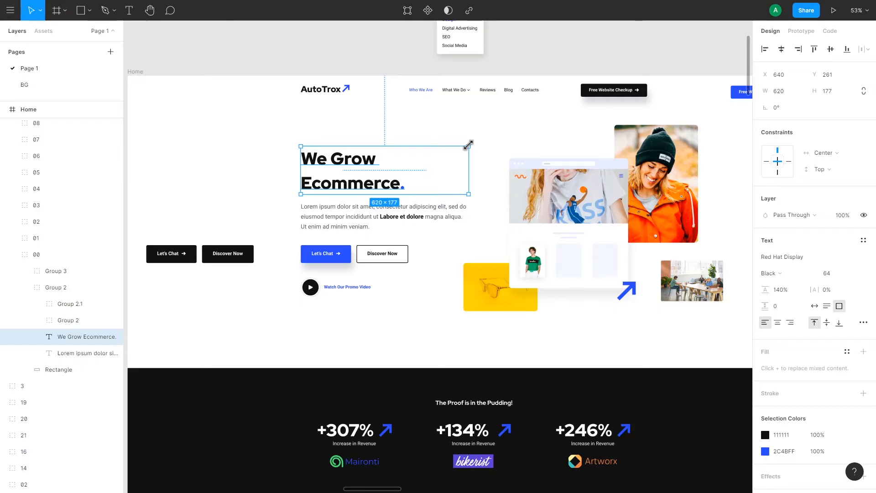
pyautogui.moveTo(481, 135)
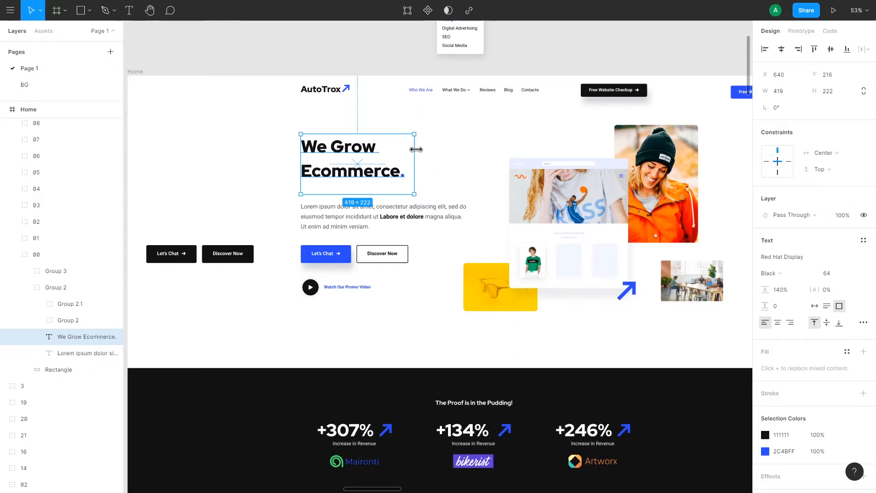
# Drag the headline's handle to stretch its text box to 482 × 165, keeping font size 64
pyautogui.moveTo(416, 137); pyautogui.dragTo(456, 128)
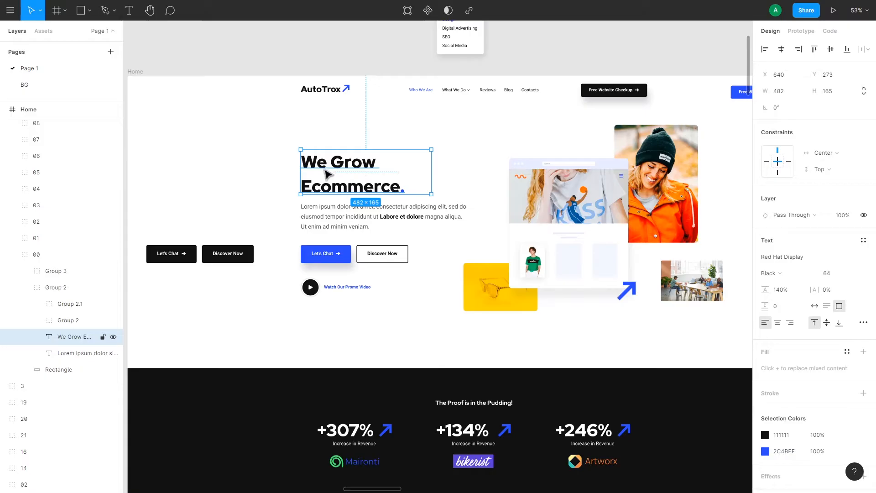
pyautogui.moveTo(393, 183)
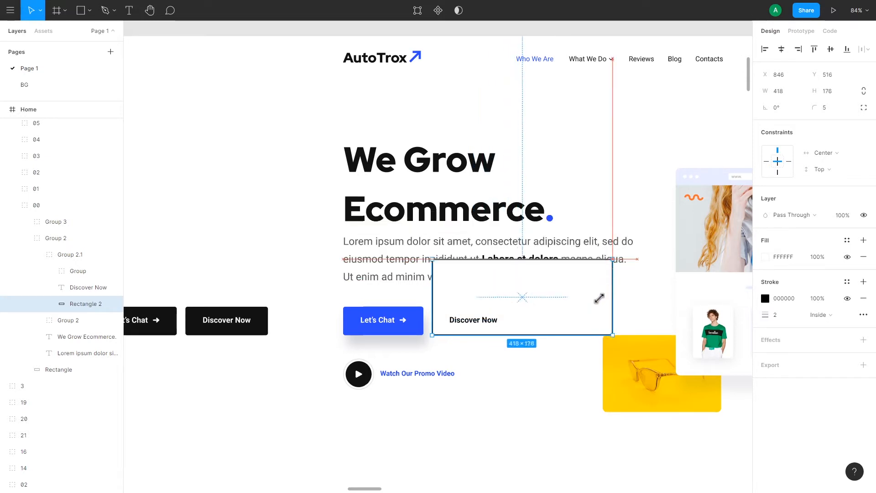
pyautogui.moveTo(610, 264); pyautogui.dragTo(576, 256)
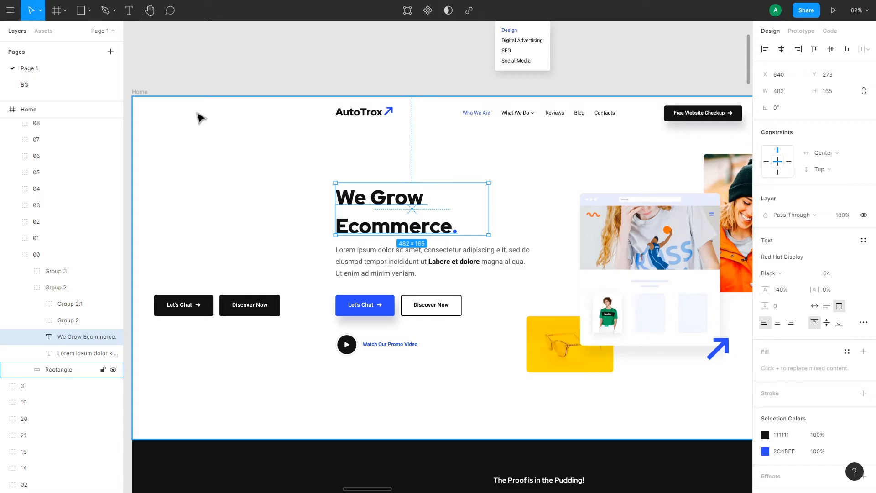
# Switch the Move tool dropdown to the Scale (K) tool
pyautogui.click(41, 10)
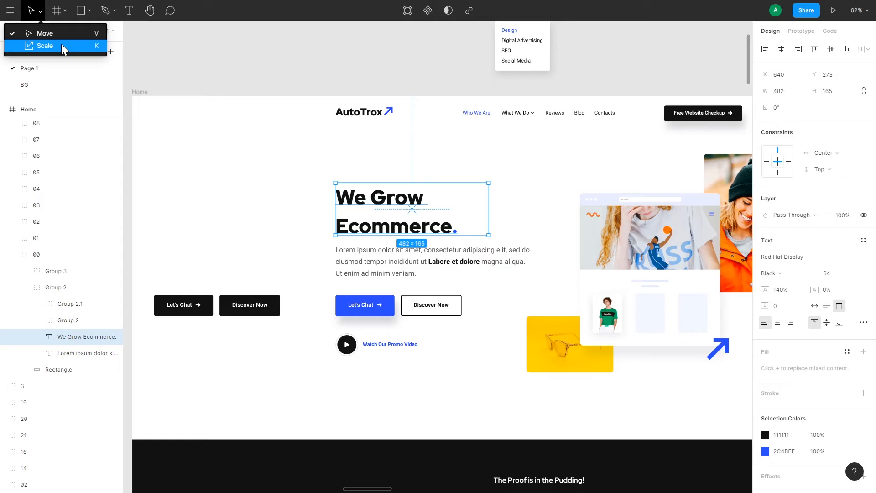
pyautogui.moveTo(87, 53)
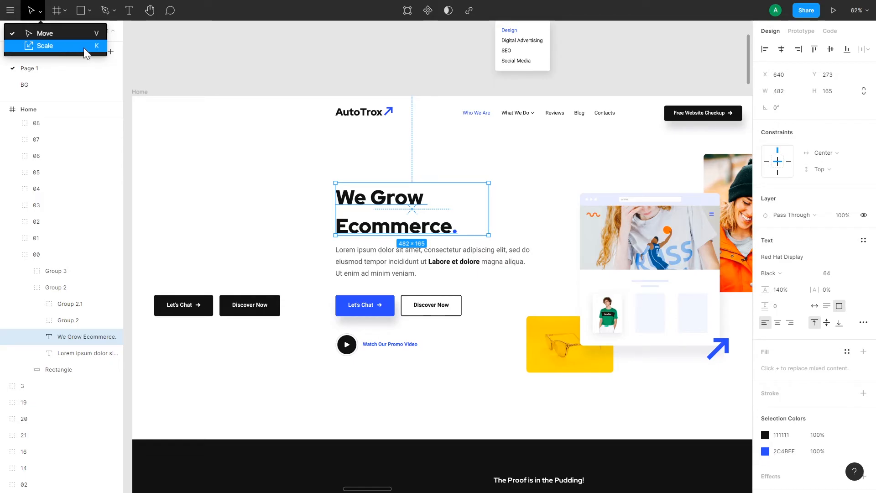
pyautogui.click(45, 46)
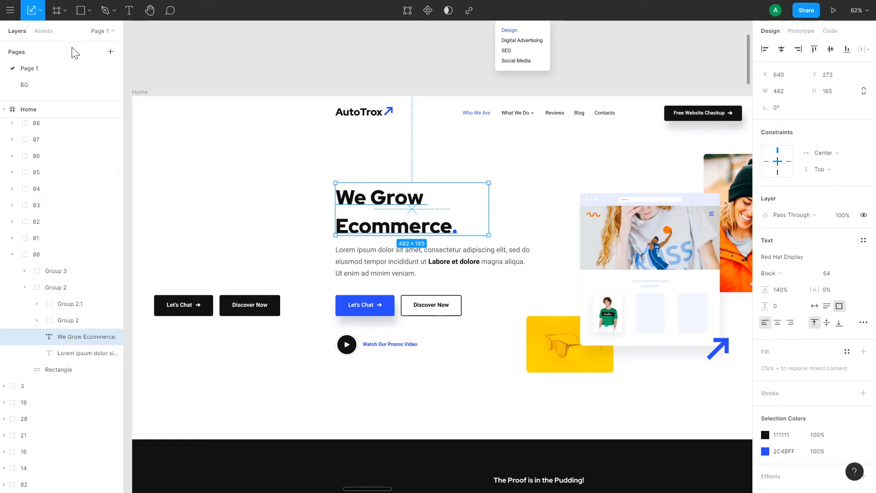
pyautogui.moveTo(489, 182)
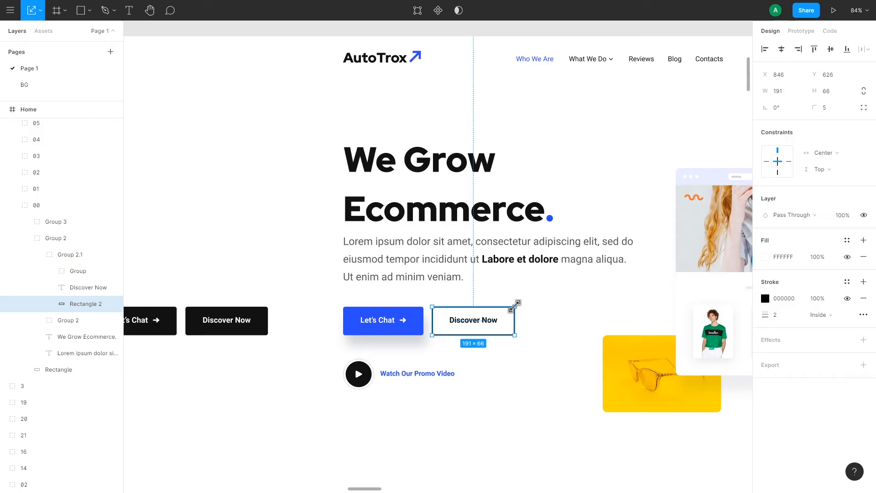
# Scale the Discover Now button's Rectangle 2 proportionally to 191 × 66
pyautogui.moveTo(516, 300); pyautogui.dragTo(551, 217)
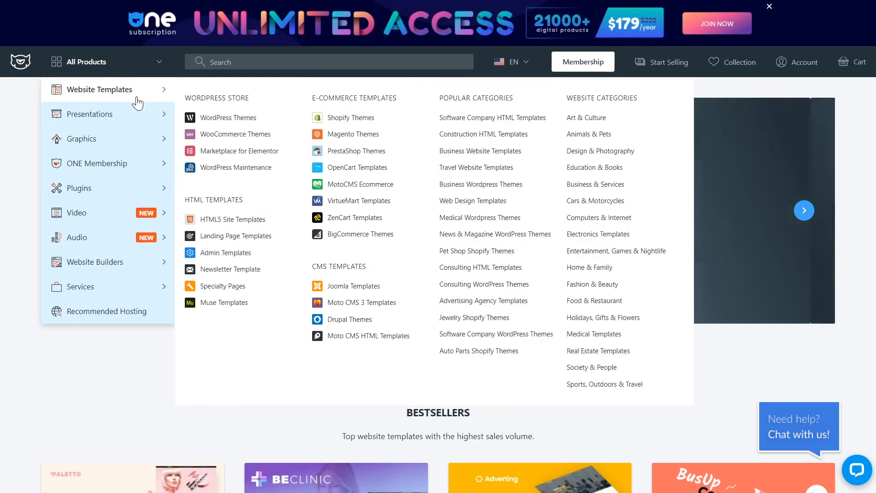
pyautogui.moveTo(89, 114)
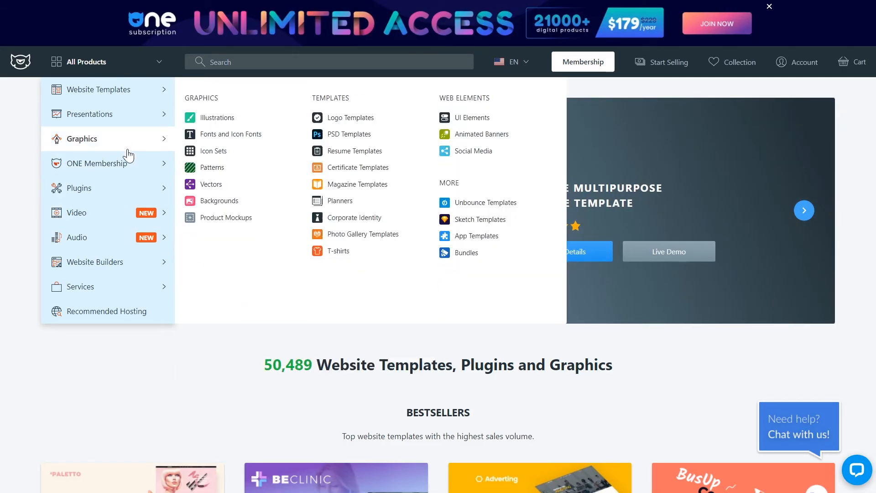
pyautogui.moveTo(307, 194)
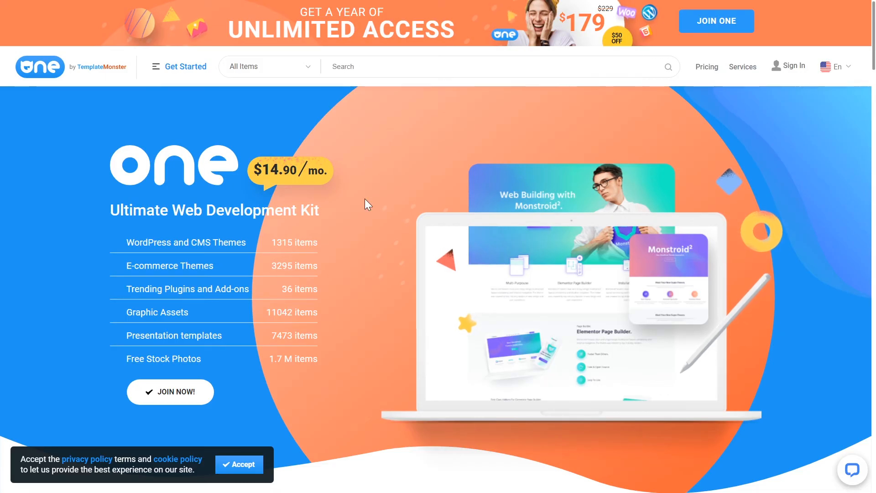
# Scroll down to the Creative, All-in-One and lifetime All-in-One pricing plans
pyautogui.scroll(-3)
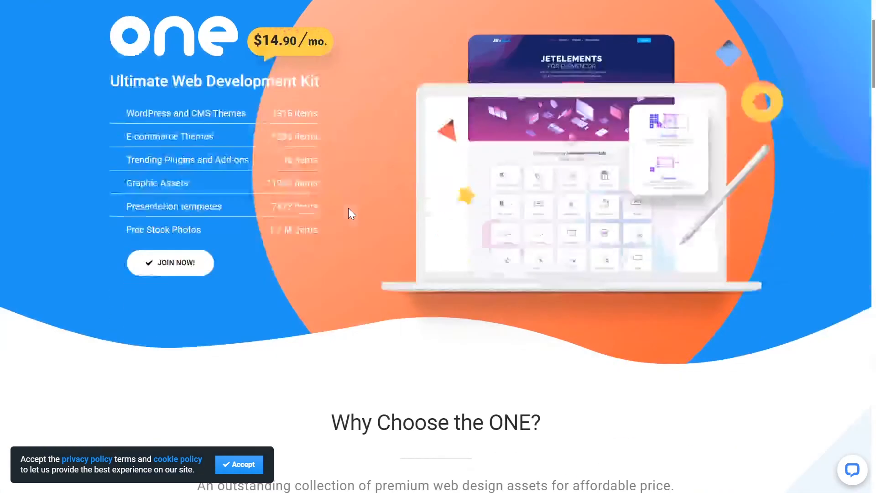
pyautogui.scroll(-3)
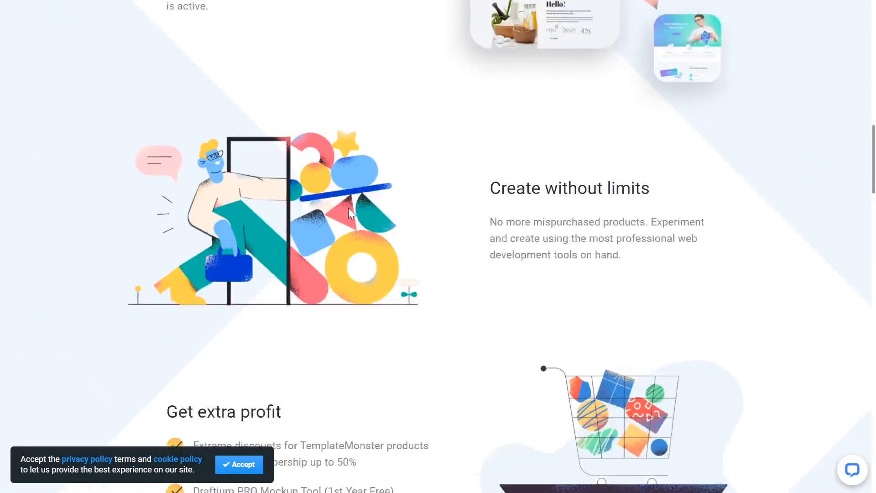
pyautogui.scroll(-3)
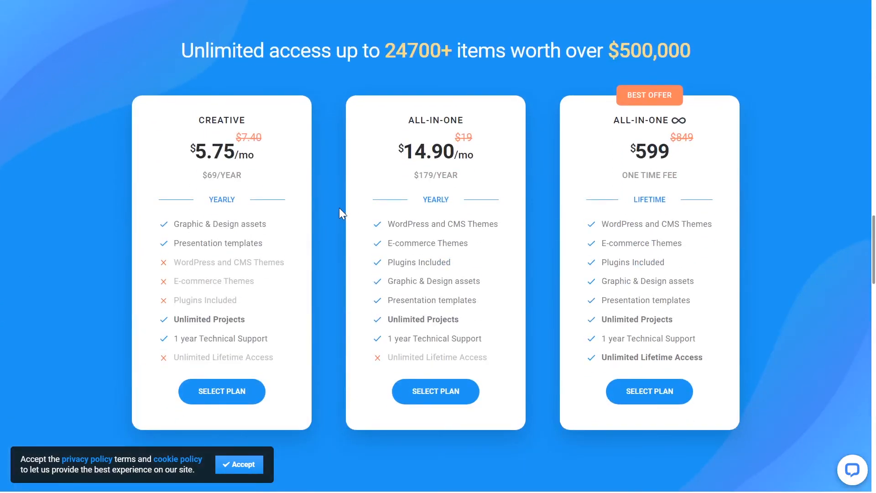
pyautogui.click(240, 464)
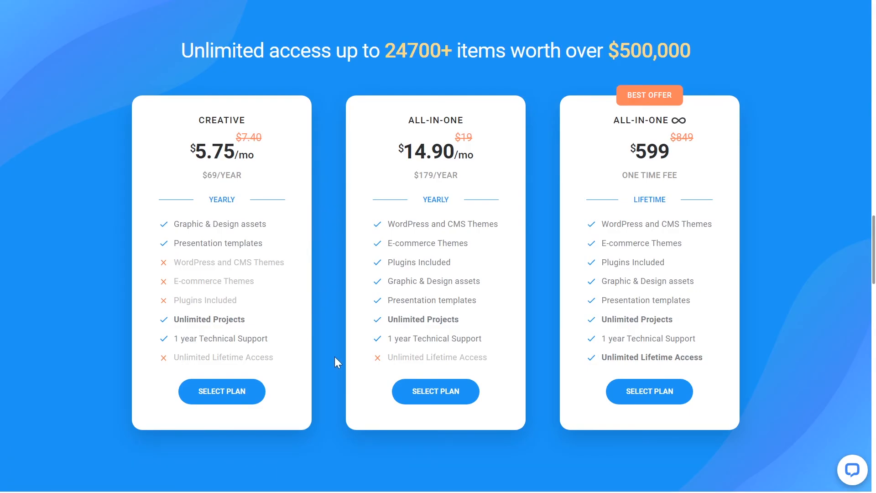